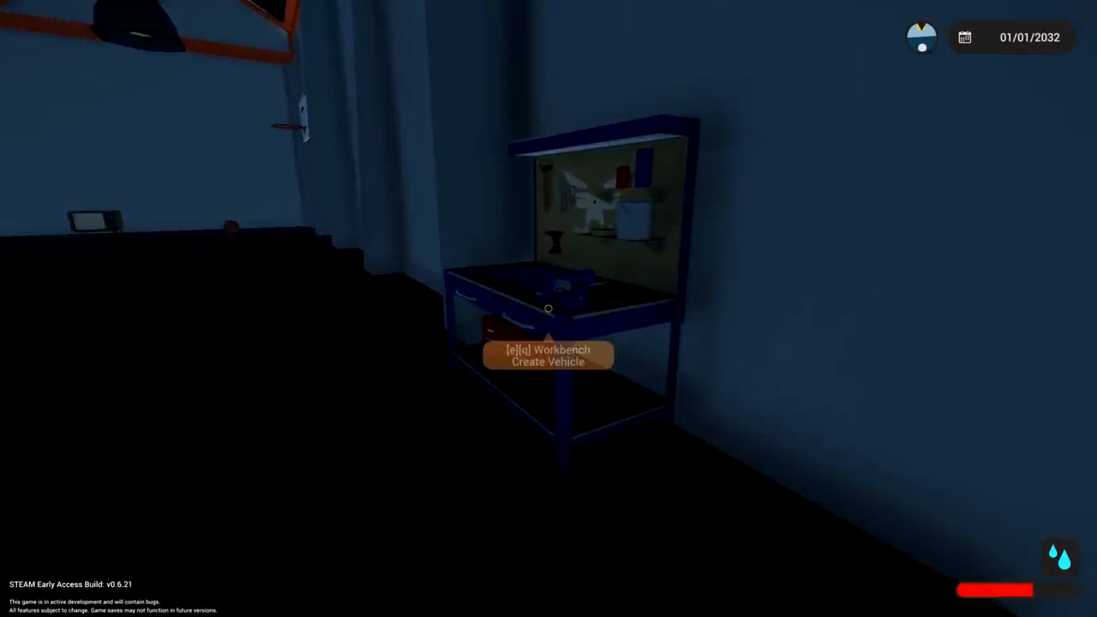
Interact with the hangar workbench to enter the vehicle editor.
{"action": "key", "text": "e"}
{"action": "type", "text": "pl"}
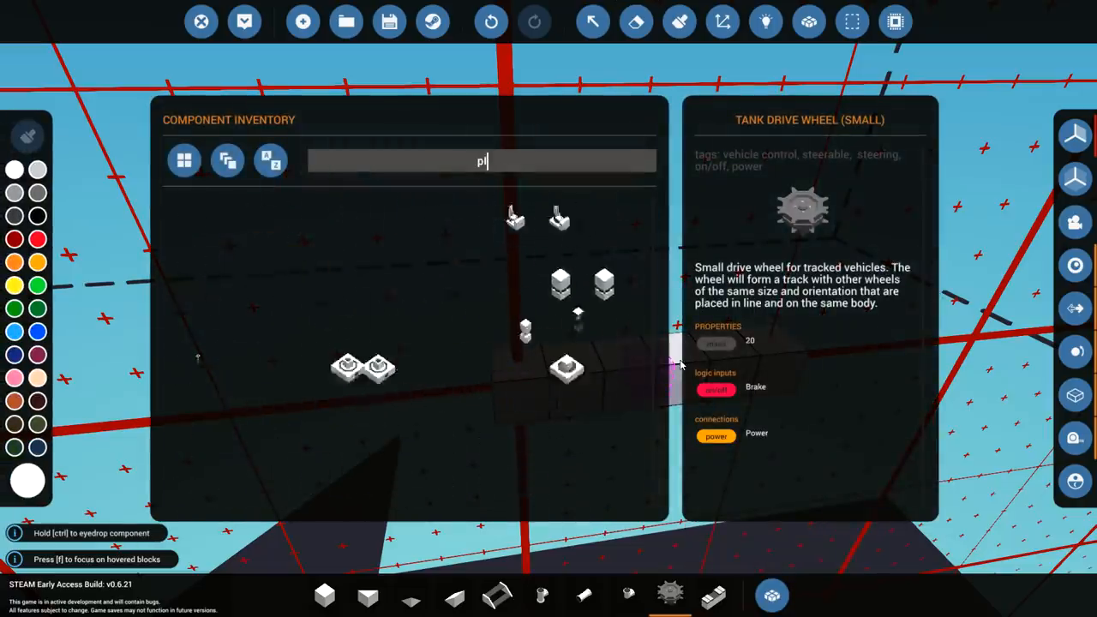
Search for and place pilot and passenger seats on a flat block base.
{"action": "type", "text": "ilOT"}
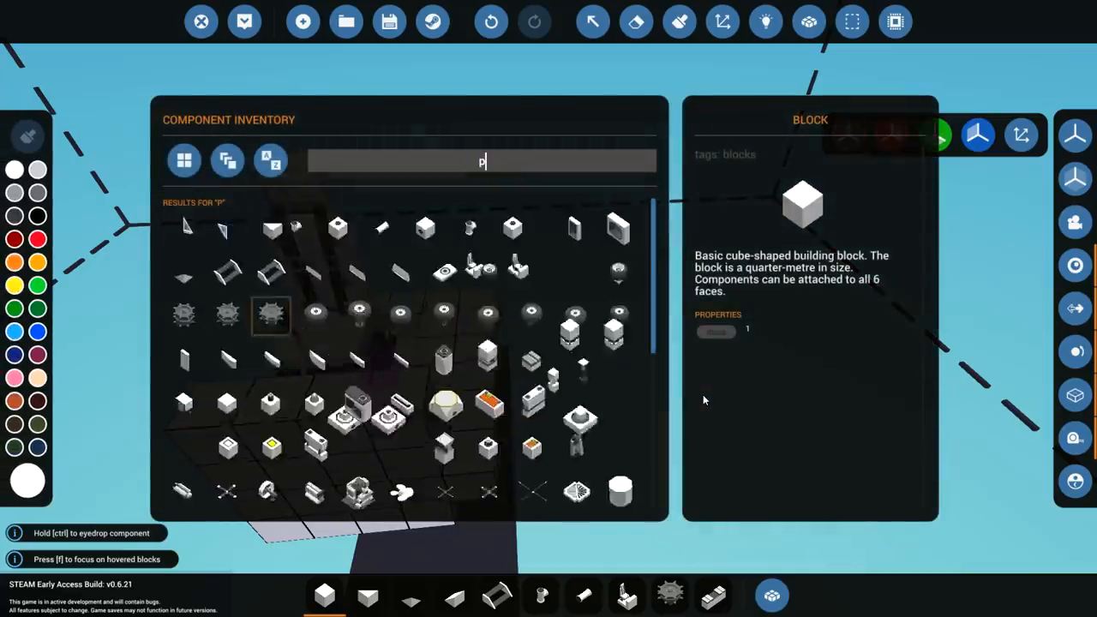
{"action": "type", "text": "ASS"}
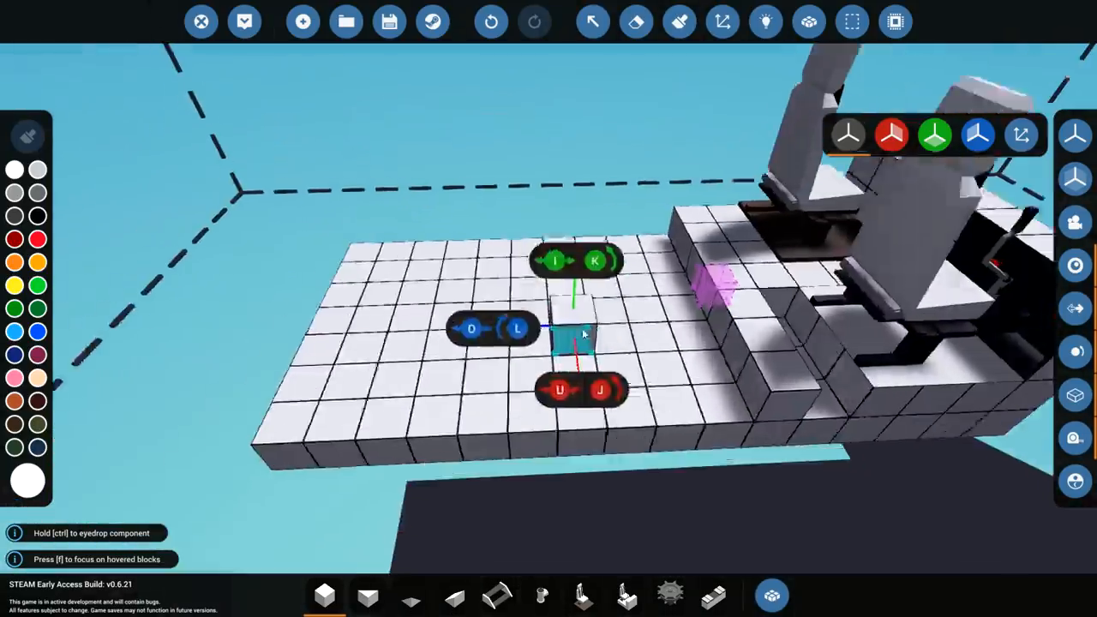
Line the deck edges with wedge blocks and enable X-axis symmetry.
{"action": "left_click_drag", "start_coordinate": [583, 334], "coordinate": [703, 395]}
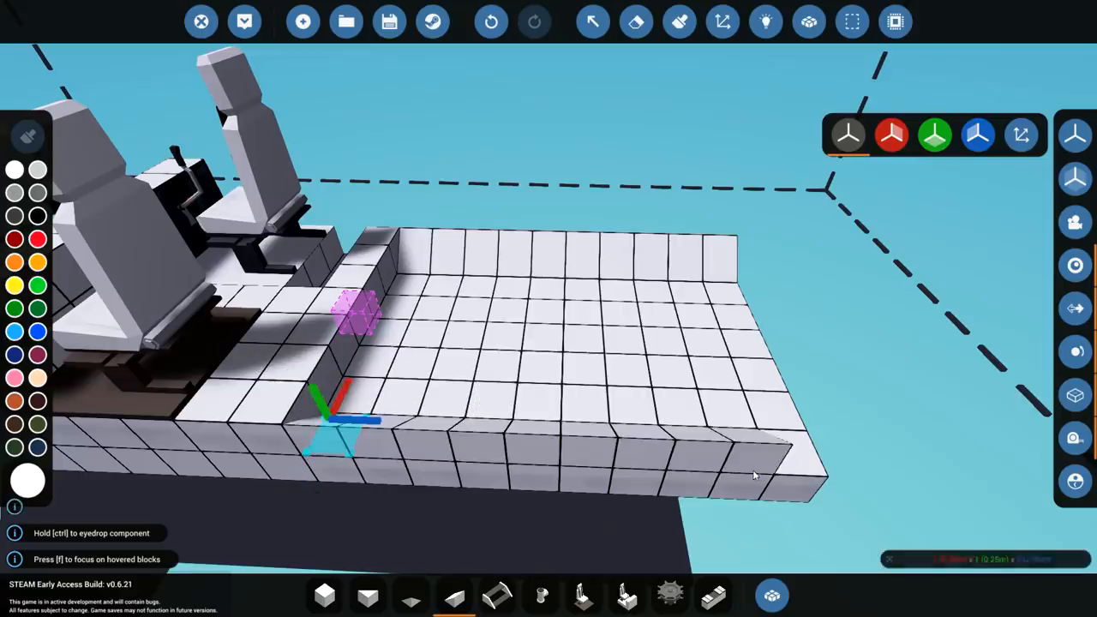
{"action": "left_click", "coordinate": [892, 134]}
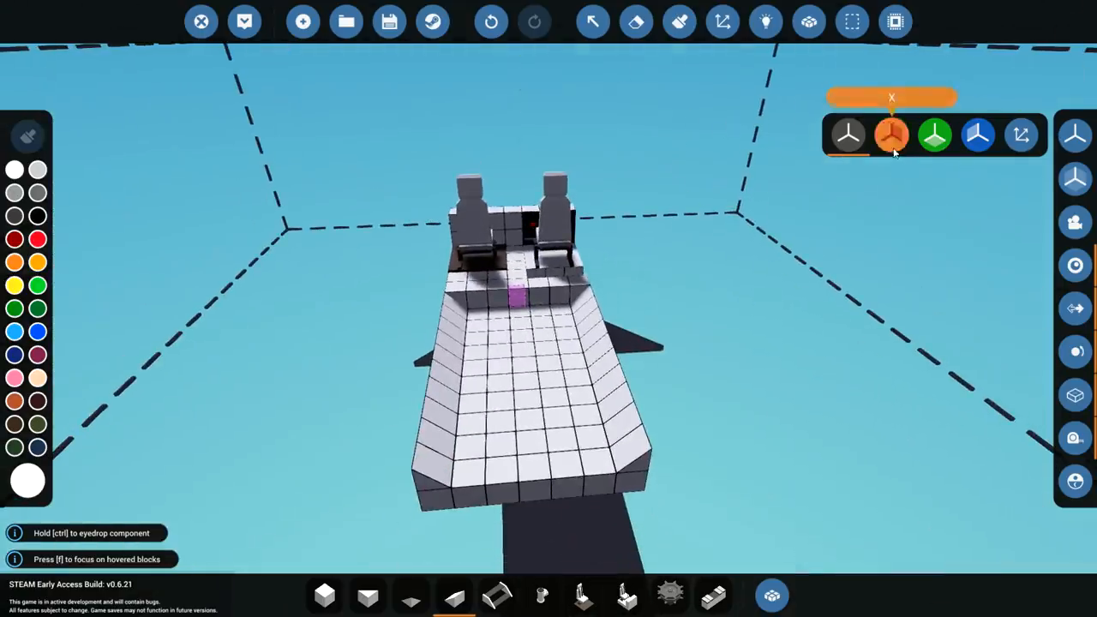
{"action": "left_click", "coordinate": [892, 134]}
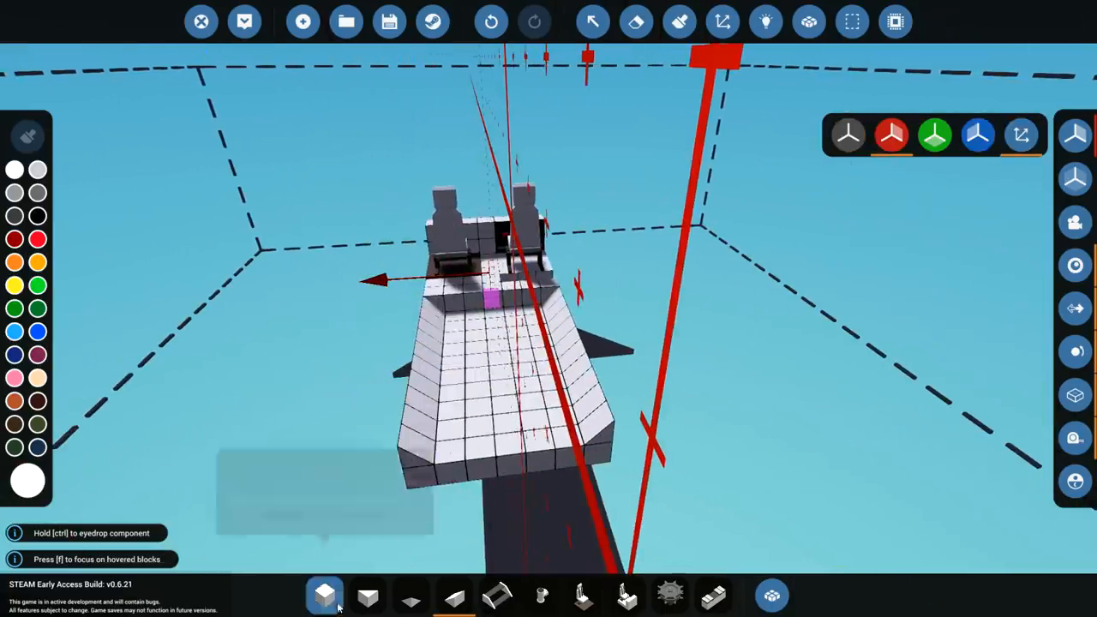
{"action": "mouse_move", "coordinate": [1075, 135]}
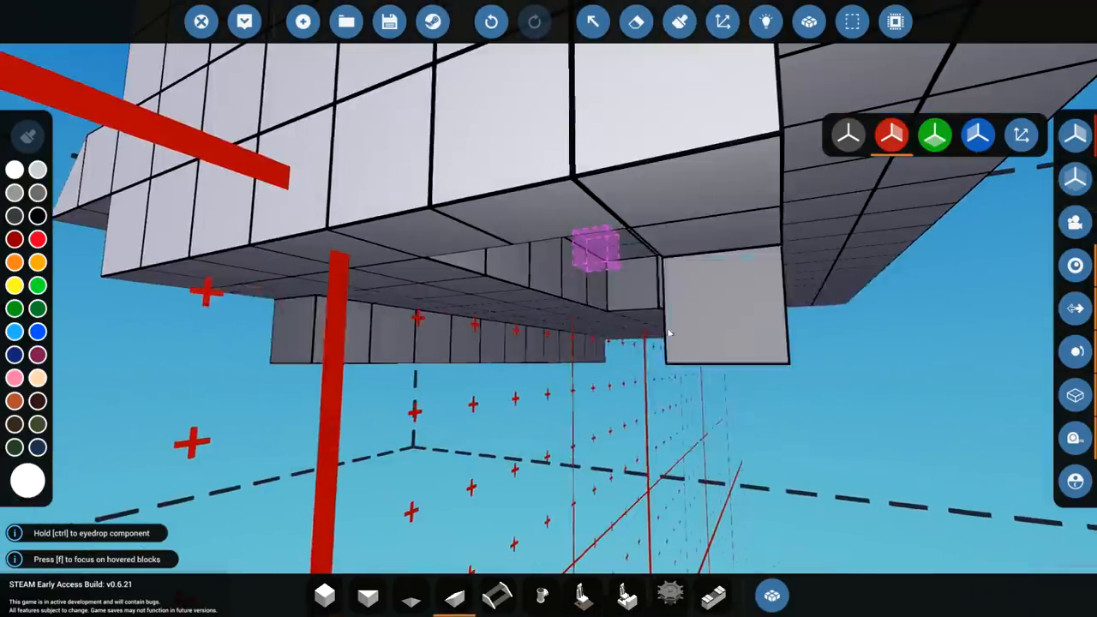
Mount three rotated small tank drive wheels beneath the platform's side.
{"action": "left_click", "coordinate": [721, 249]}
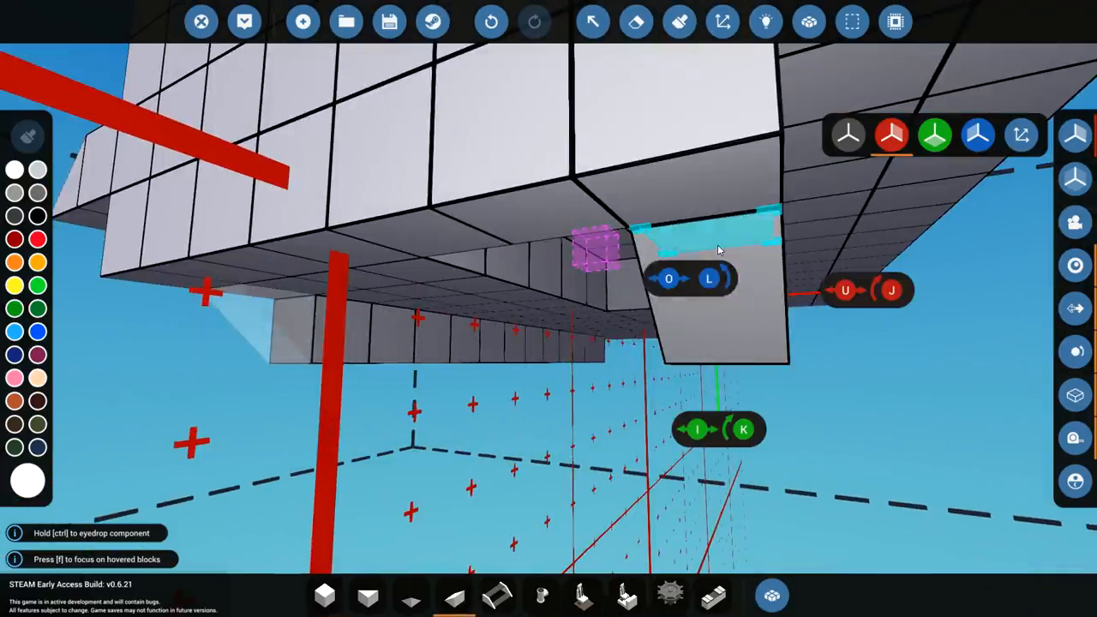
{"action": "left_click_drag", "start_coordinate": [720, 249], "coordinate": [583, 210]}
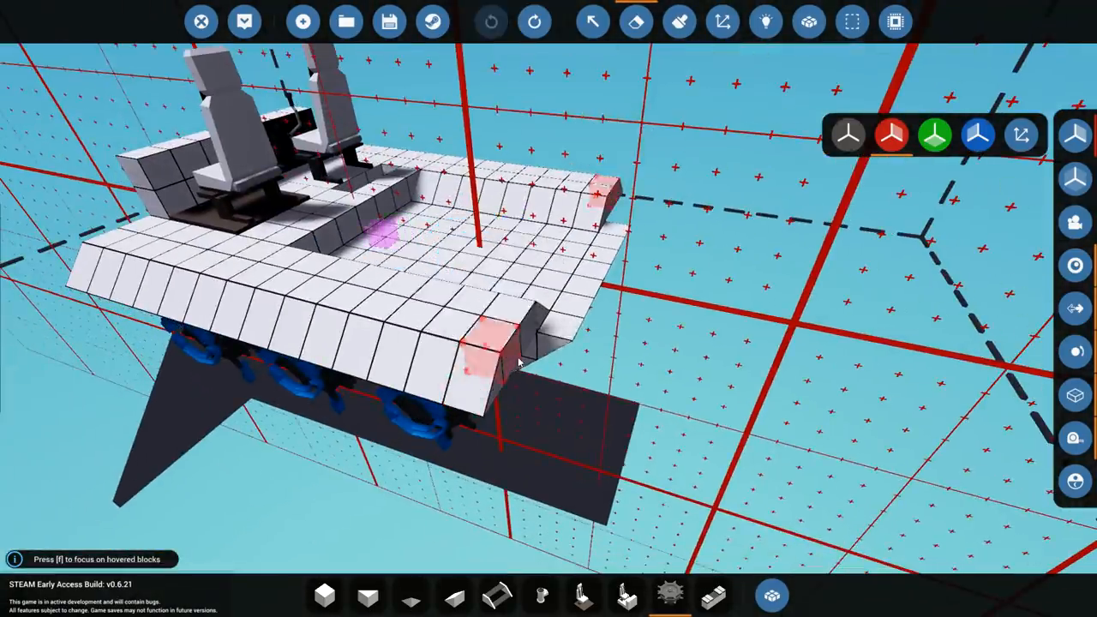
{"action": "mouse_move", "coordinate": [345, 22]}
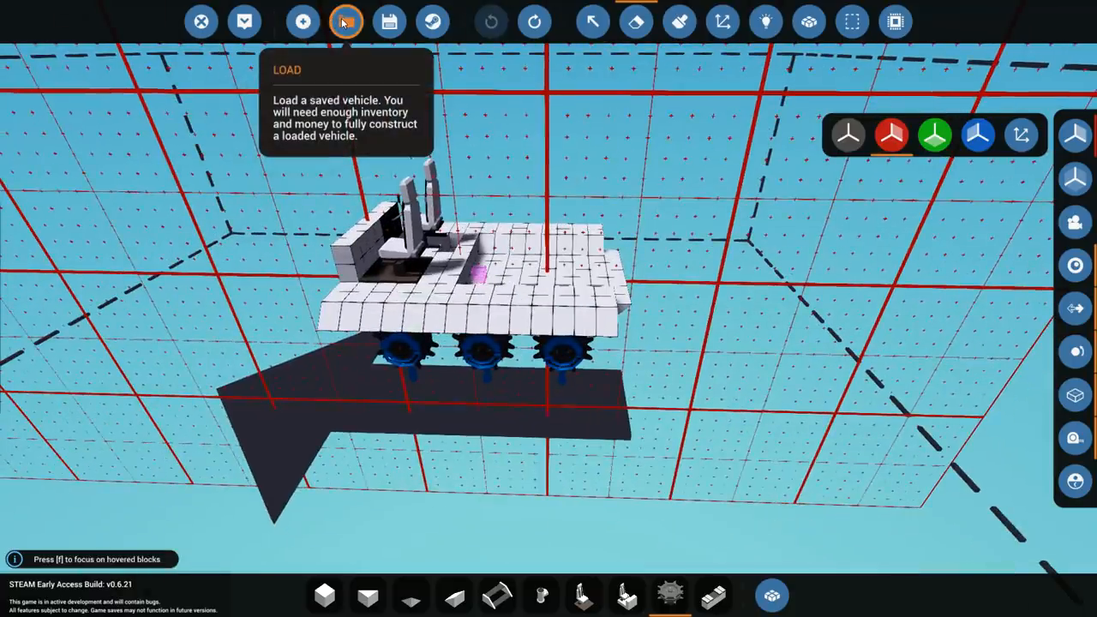
Load the saved 'Tow Truck' design from the Saved list.
{"action": "left_click", "coordinate": [345, 22]}
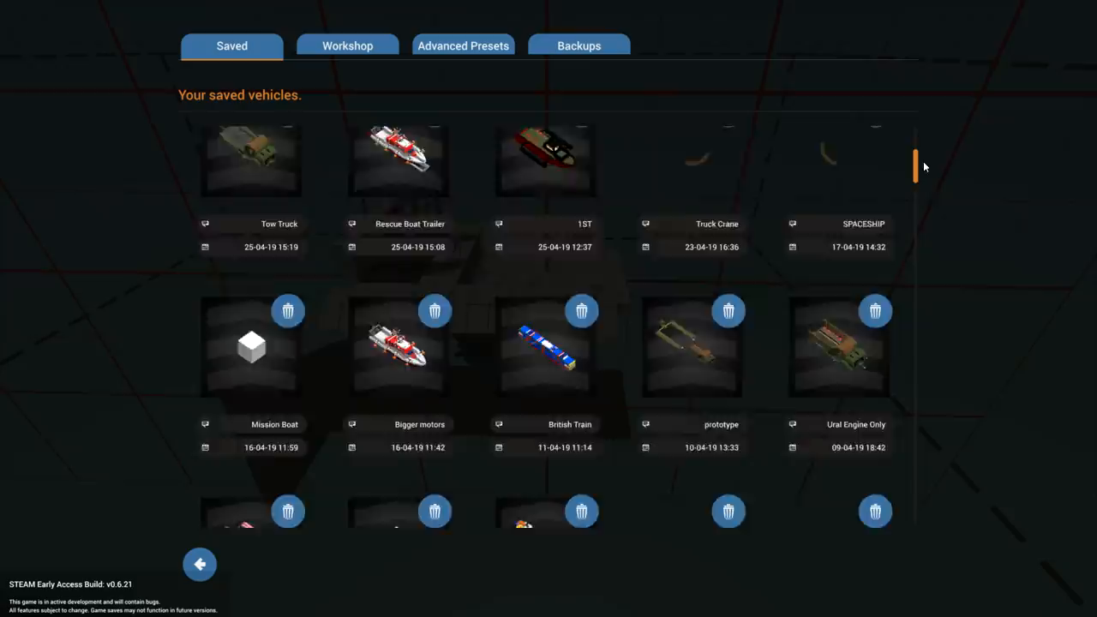
{"action": "scroll", "scroll_direction": "up", "scroll_amount": 3}
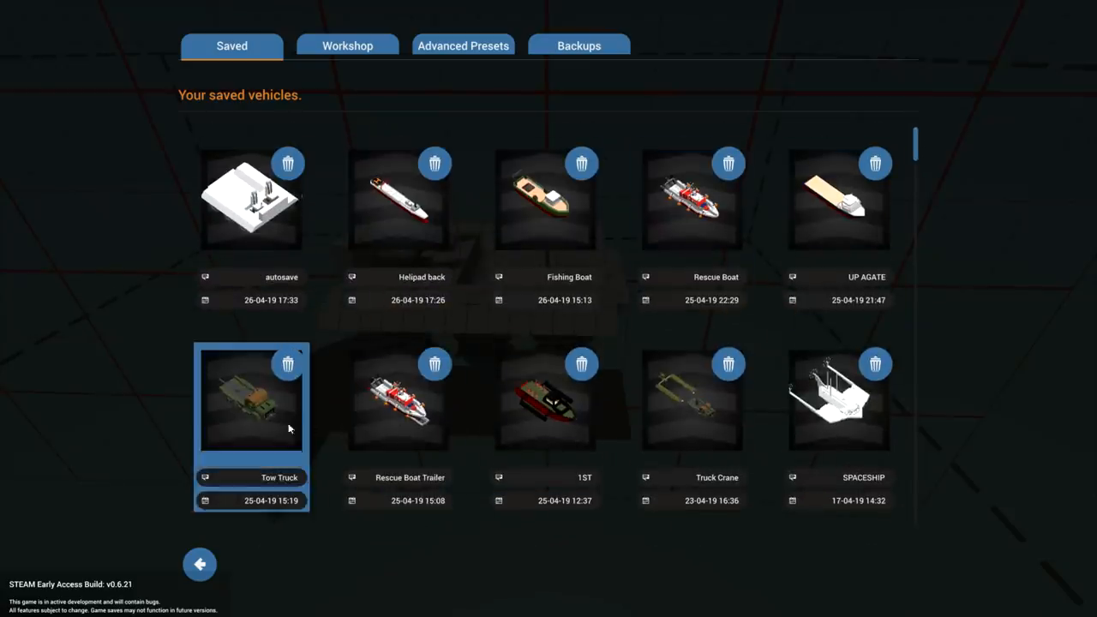
{"action": "double_click", "coordinate": [251, 399]}
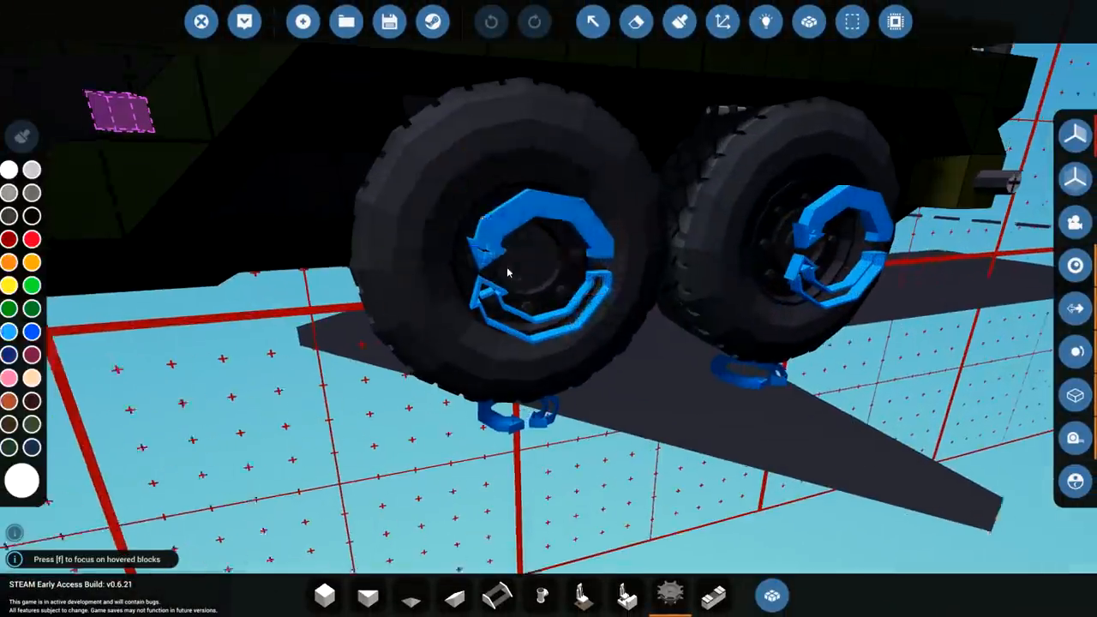
Erase the rear tyres and fit small tank drive wheels on the rear axles.
{"action": "left_click", "coordinate": [679, 22]}
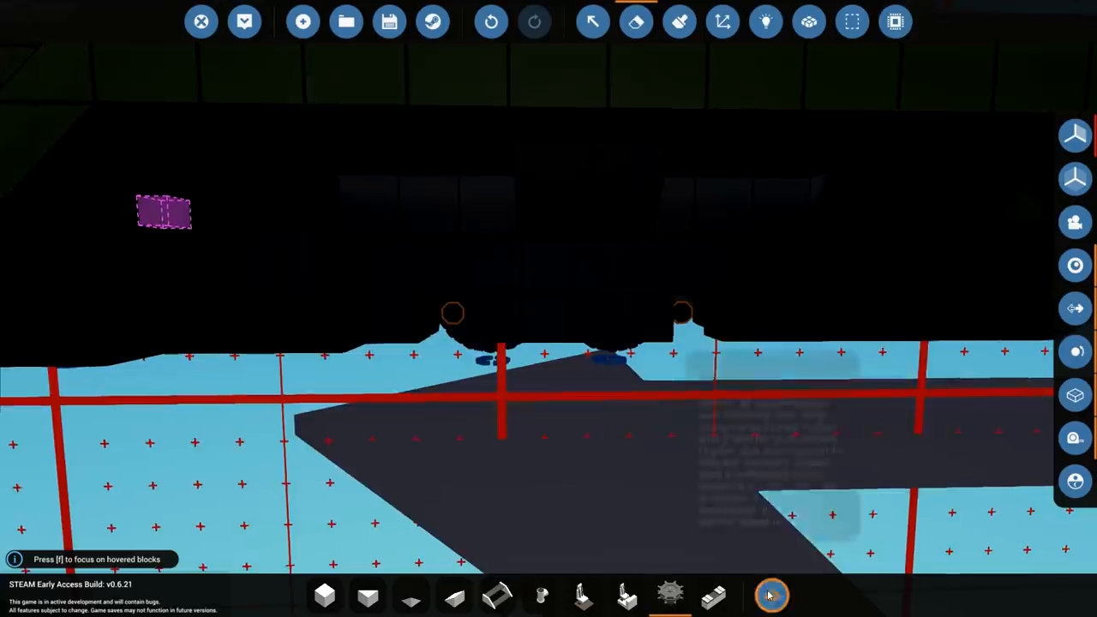
{"action": "left_click", "coordinate": [770, 594]}
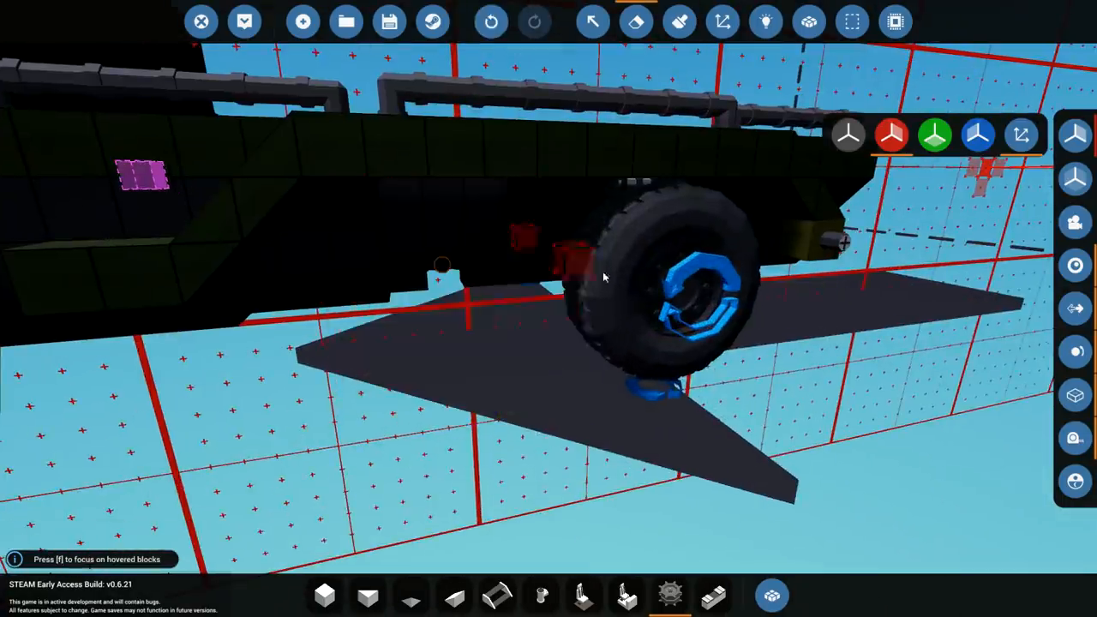
{"action": "left_click_drag", "start_coordinate": [604, 277], "coordinate": [664, 513]}
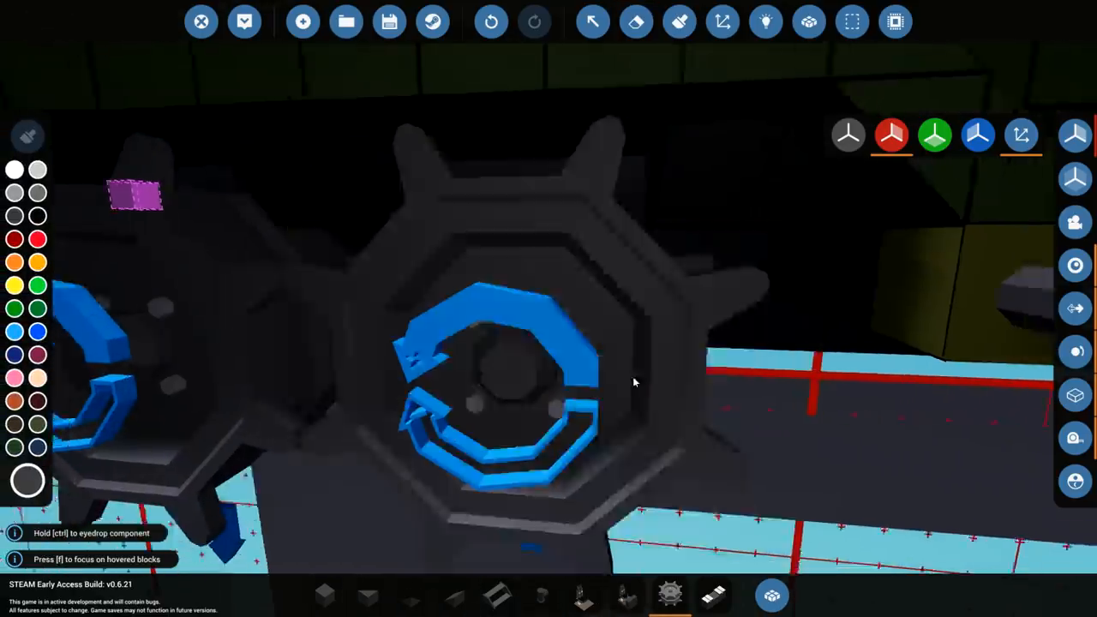
Spawn the refitted tow truck into the world and start its engine.
{"action": "left_click", "coordinate": [245, 21]}
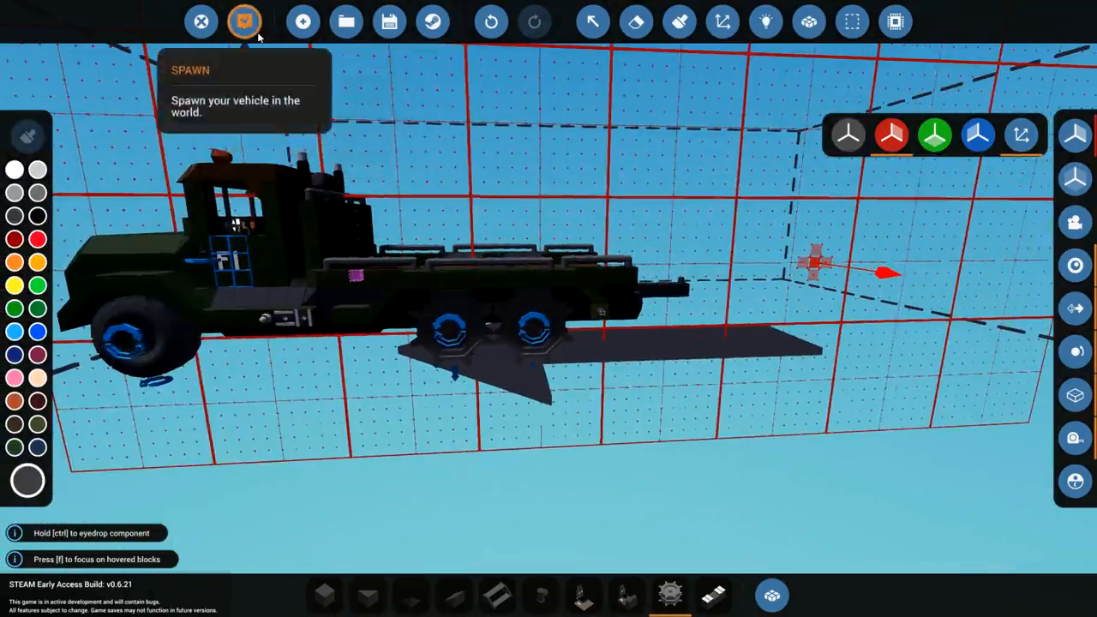
{"action": "left_click", "coordinate": [244, 22]}
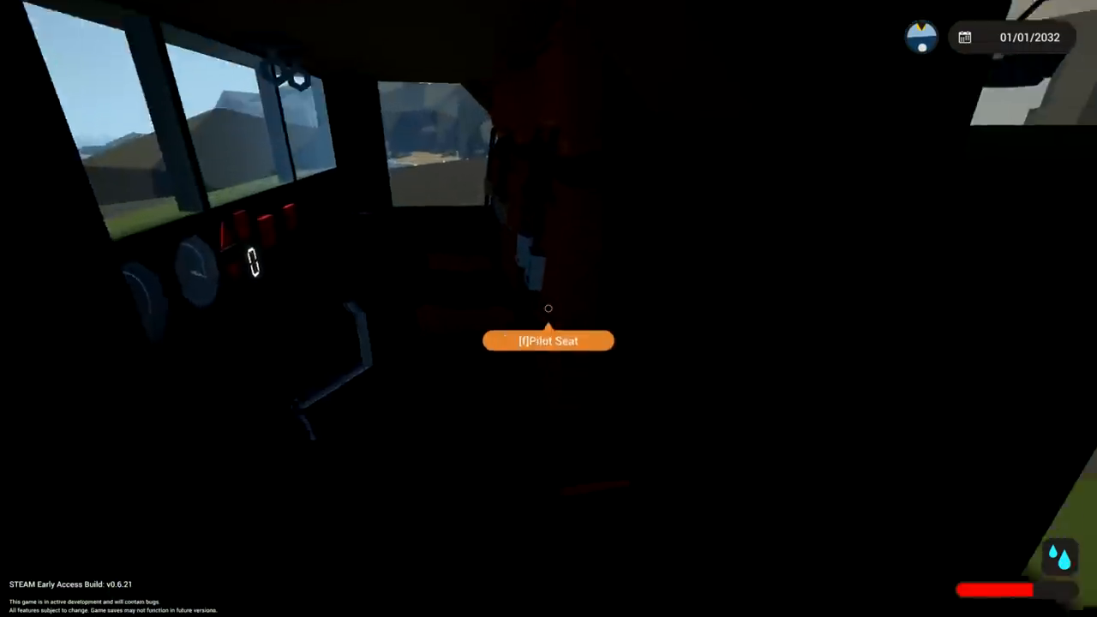
{"action": "key", "text": "f"}
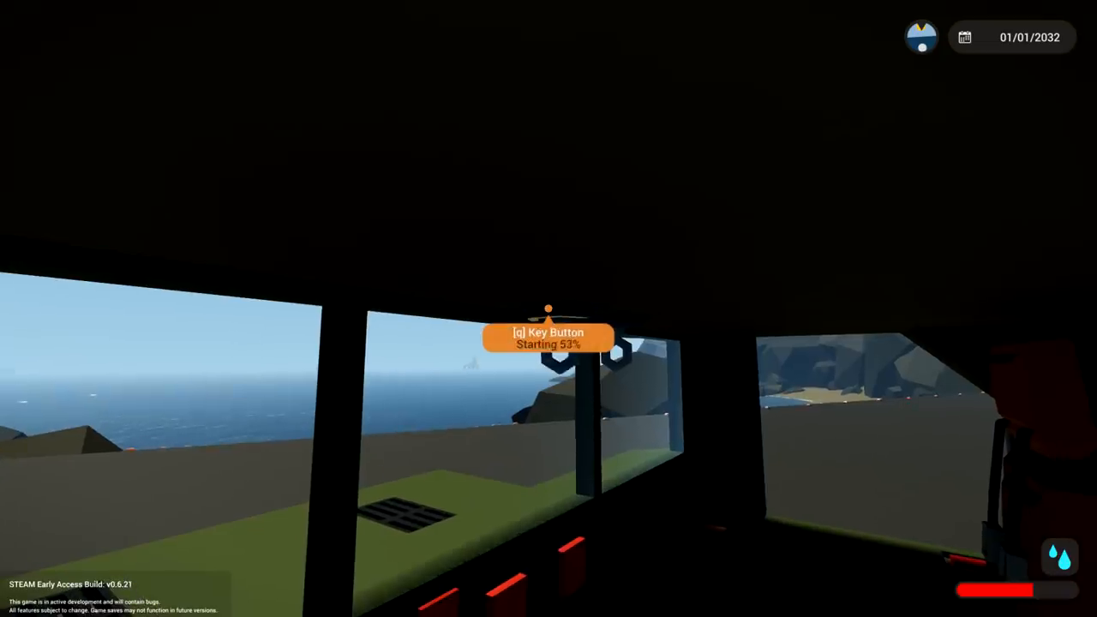
{"action": "mouse_move", "coordinate": [549, 308]}
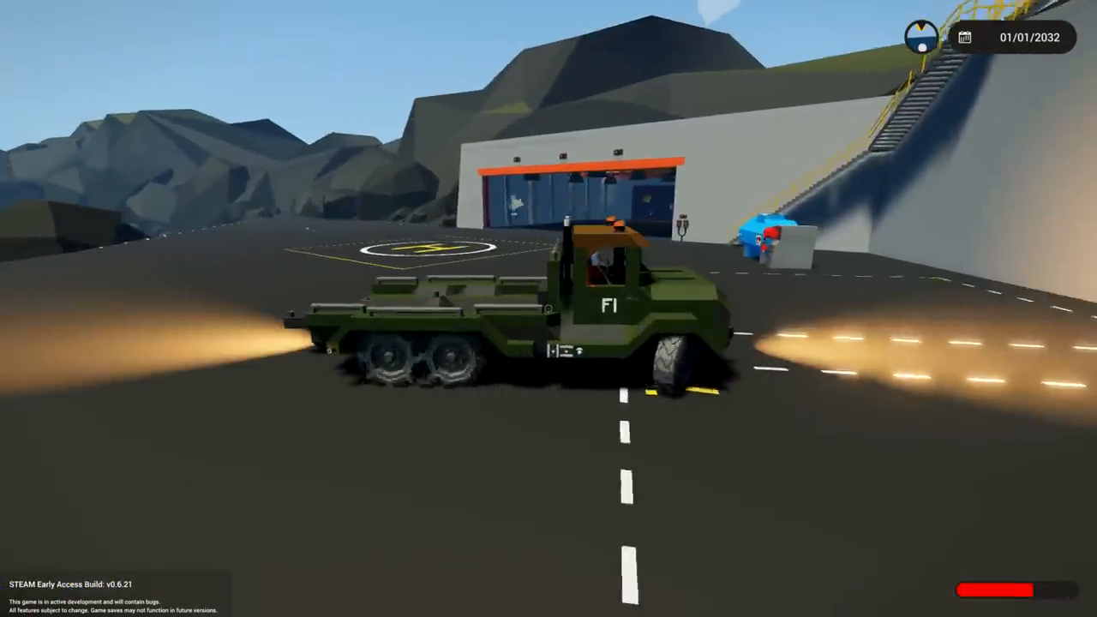
{"action": "mouse_move", "coordinate": [548, 309]}
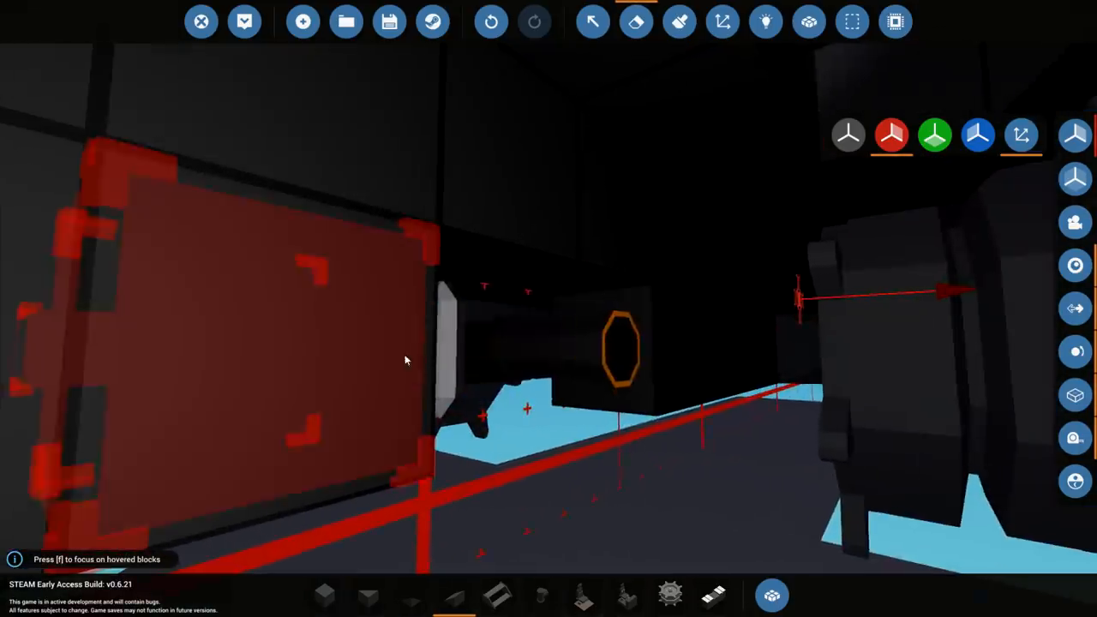
{"action": "mouse_move", "coordinate": [497, 594]}
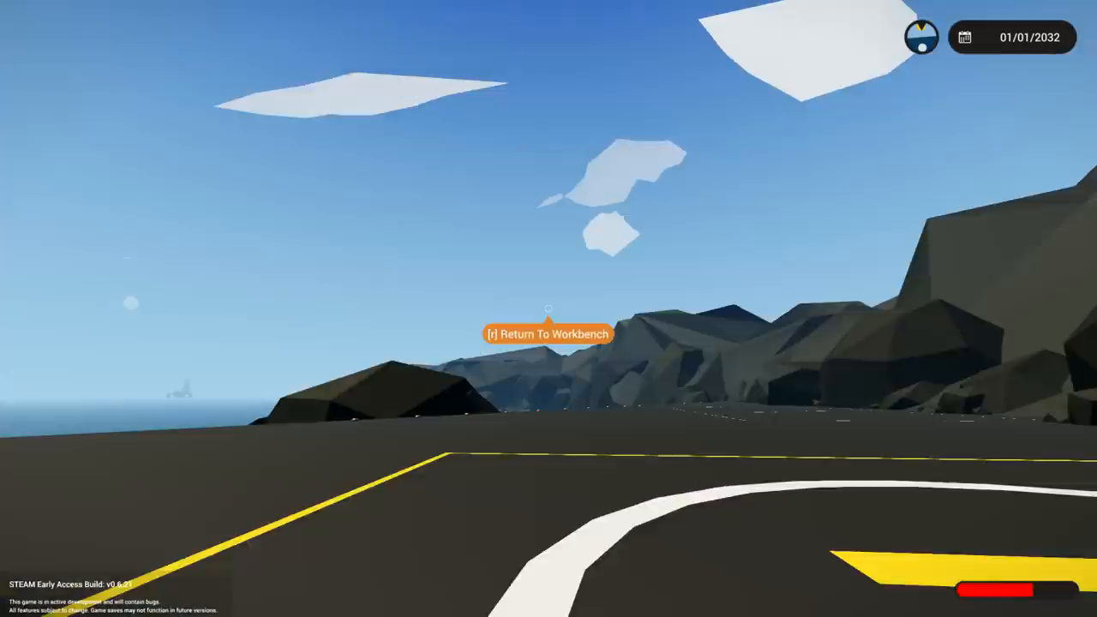
Return to the workbench, inspect the rear tank drive wheels, and respawn the truck.
{"action": "key", "text": "r"}
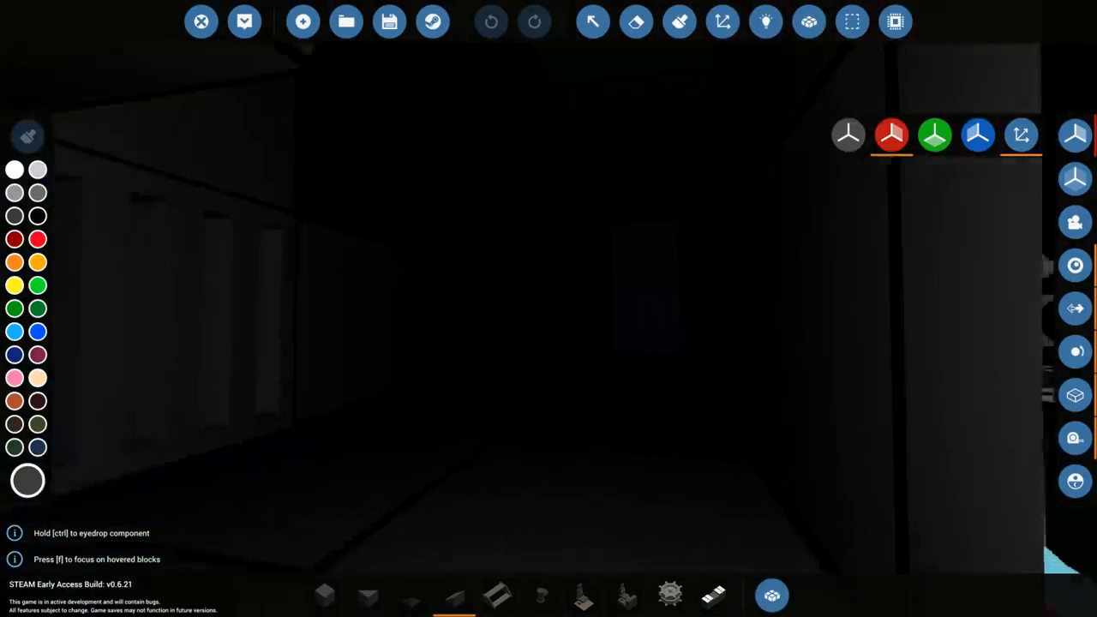
{"action": "left_click", "coordinate": [303, 21]}
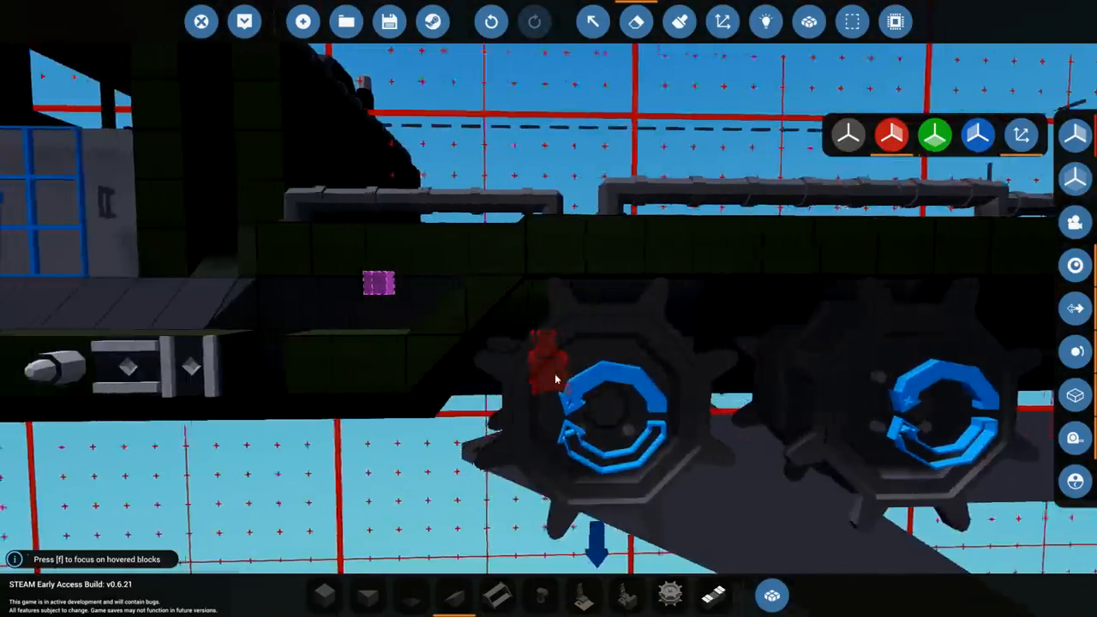
{"action": "left_click", "coordinate": [244, 22]}
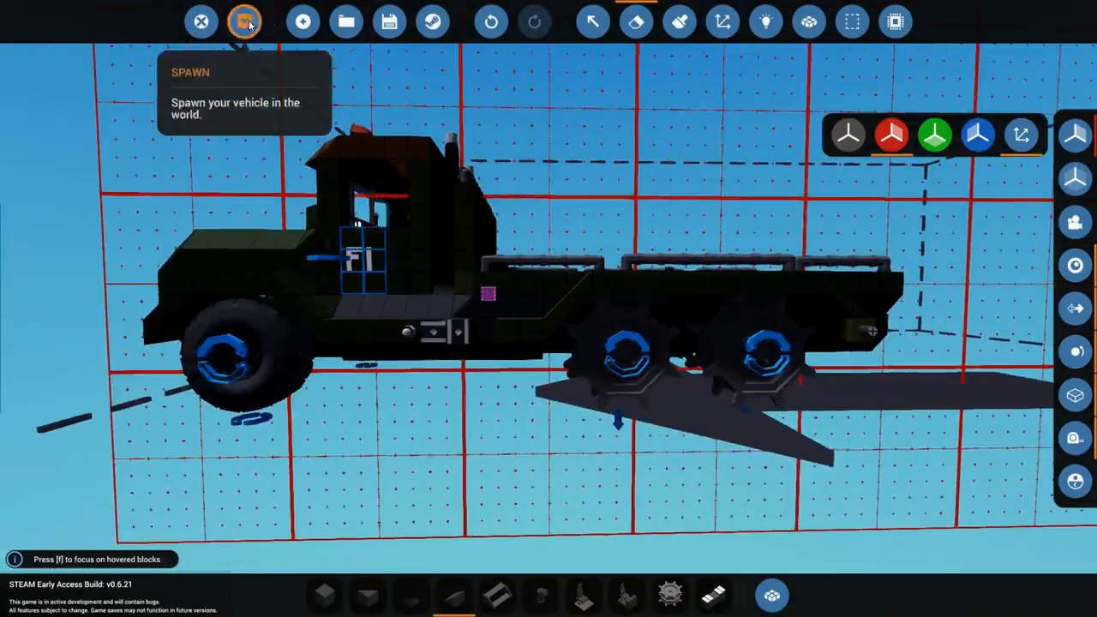
{"action": "left_click", "coordinate": [244, 21]}
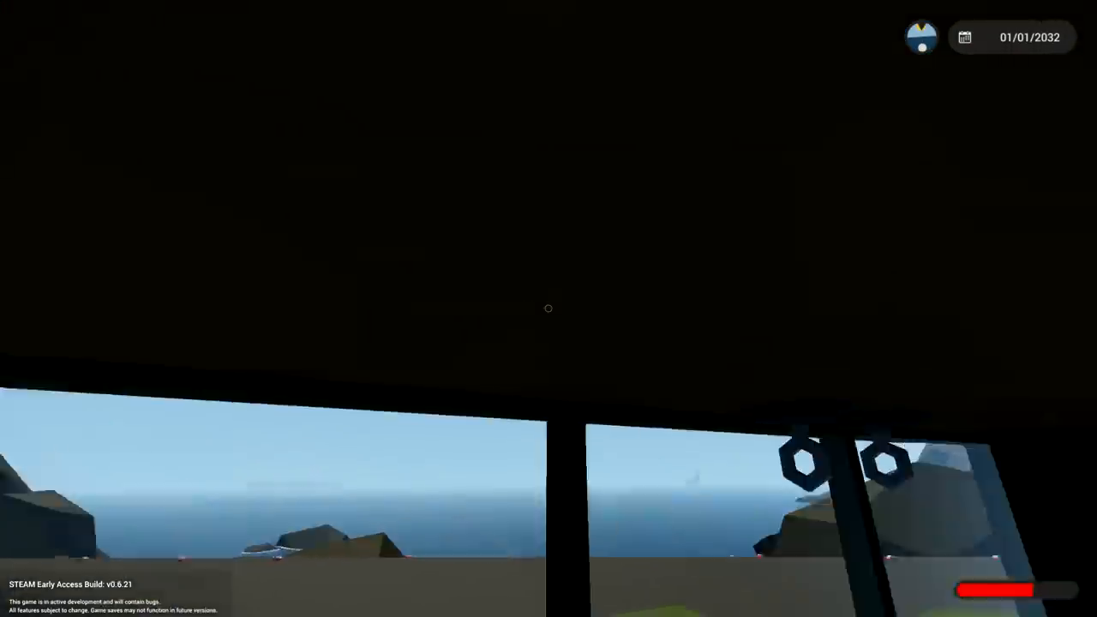
{"action": "mouse_move", "coordinate": [549, 309]}
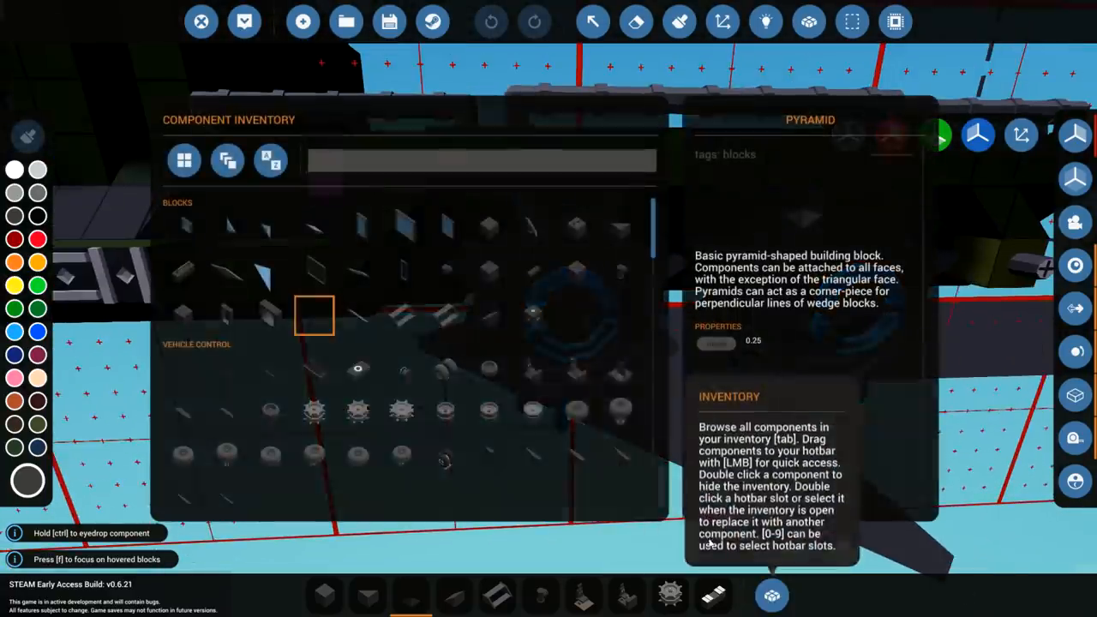
Scroll the component inventory past Wheel 3x3 and Wheel Coaster toward mechanics.
{"action": "scroll", "scroll_direction": "down", "scroll_amount": 3}
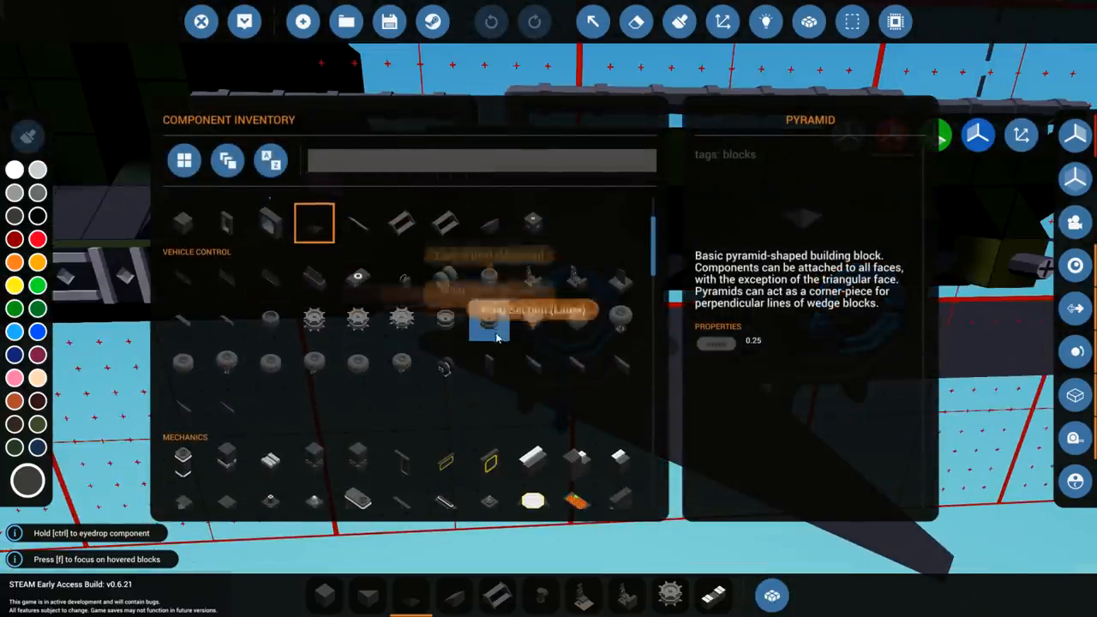
{"action": "mouse_move", "coordinate": [445, 320]}
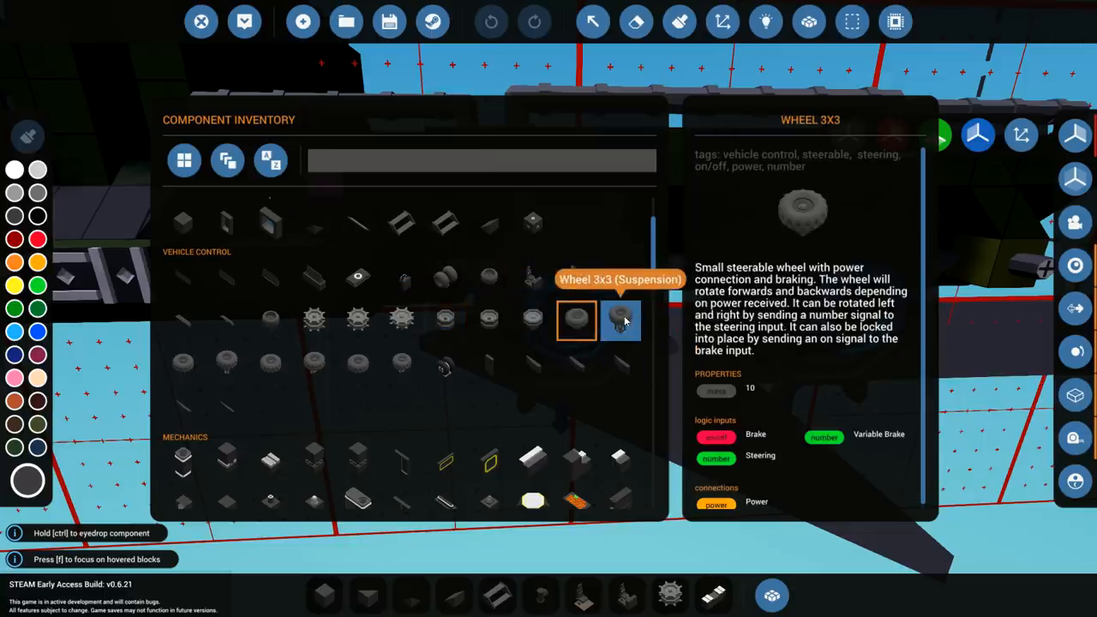
{"action": "mouse_move", "coordinate": [271, 364]}
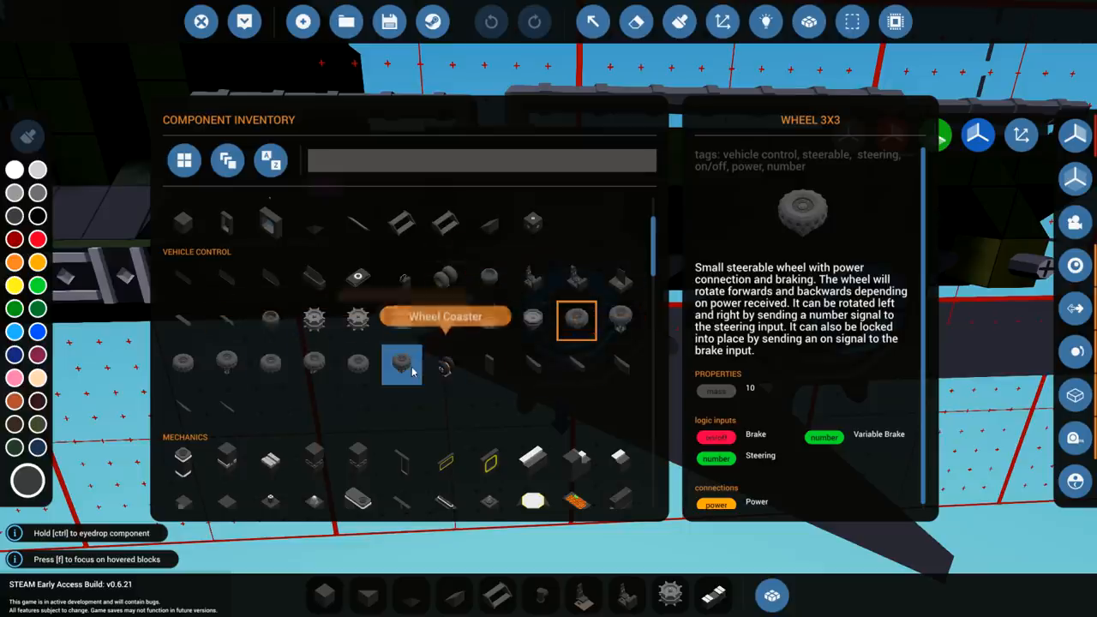
{"action": "mouse_move", "coordinate": [357, 319]}
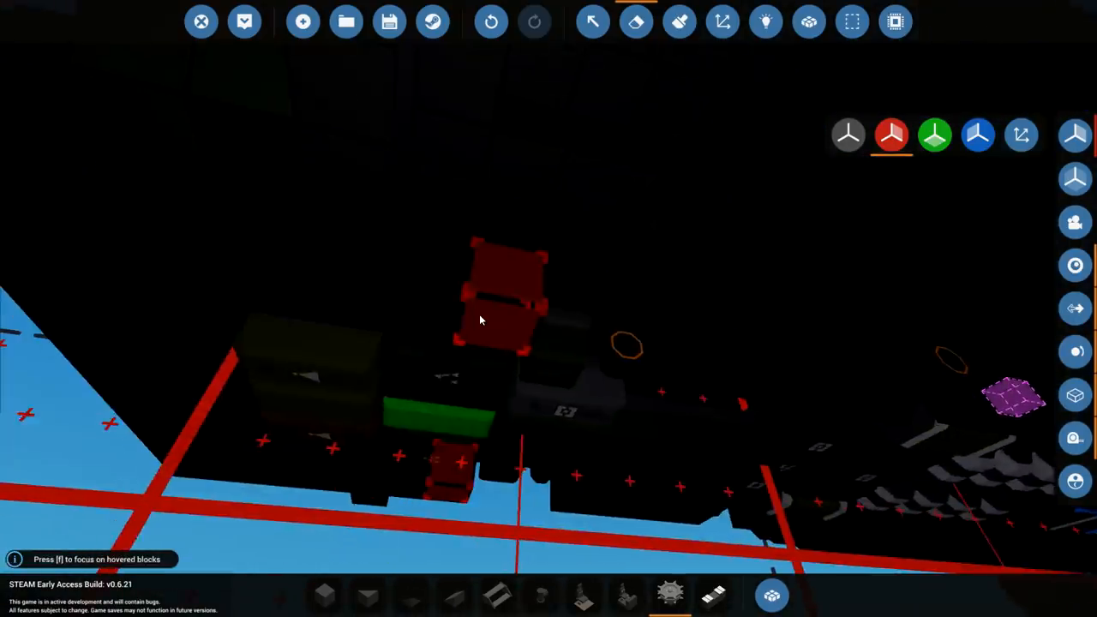
Orbit to the truck's rear and choose Tank Drive Wheel (Small) under Vehicle Control.
{"action": "left_click_drag", "start_coordinate": [480, 320], "coordinate": [682, 378]}
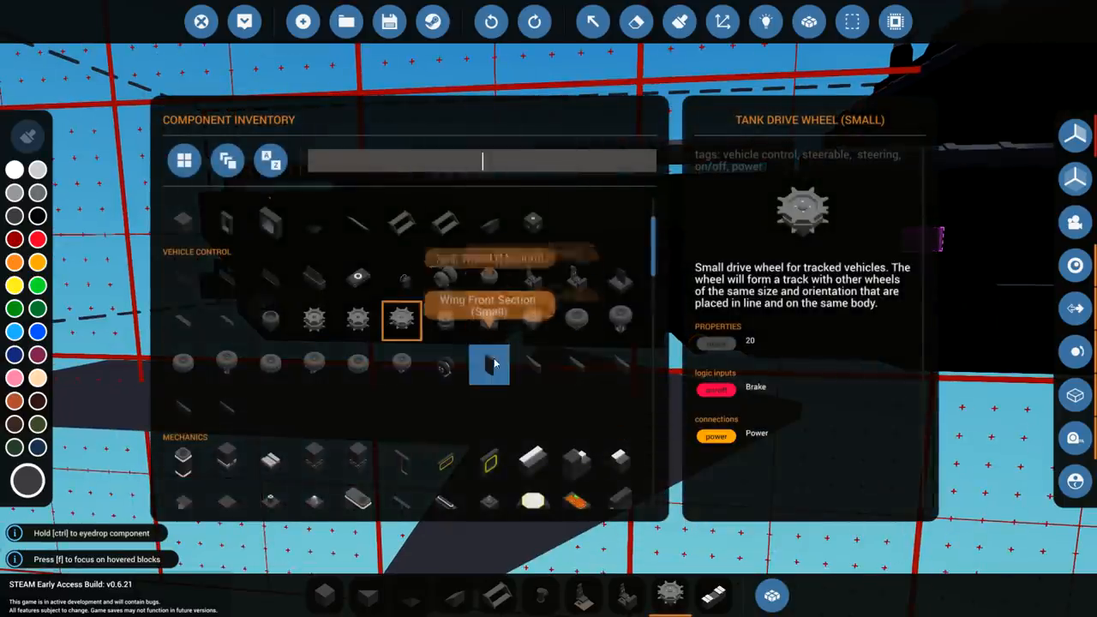
{"action": "mouse_move", "coordinate": [357, 319]}
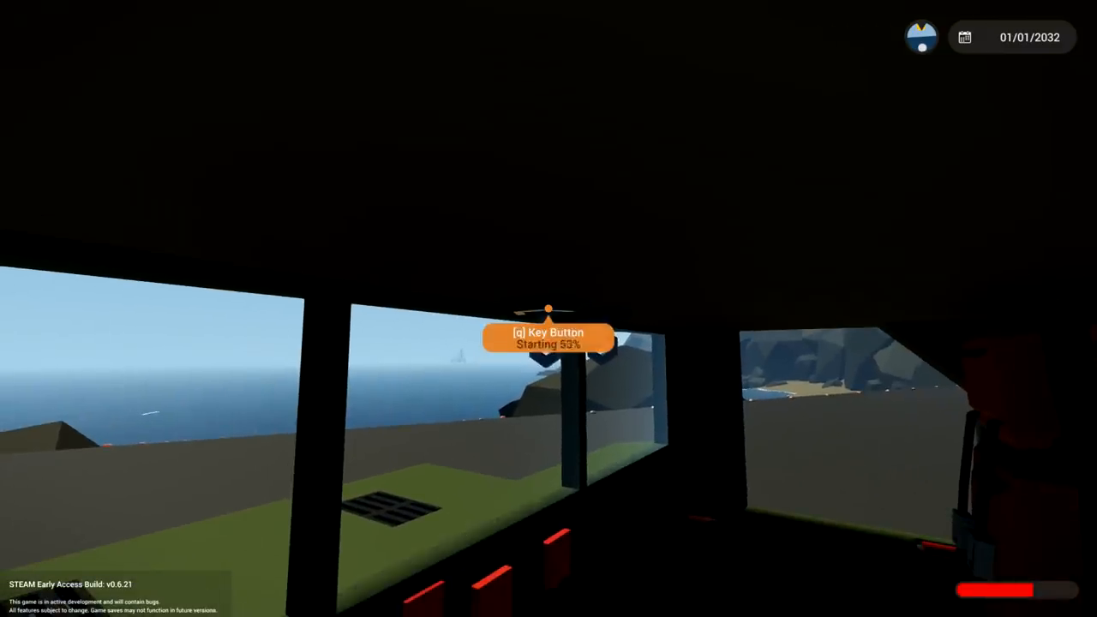
{"action": "mouse_move", "coordinate": [549, 308]}
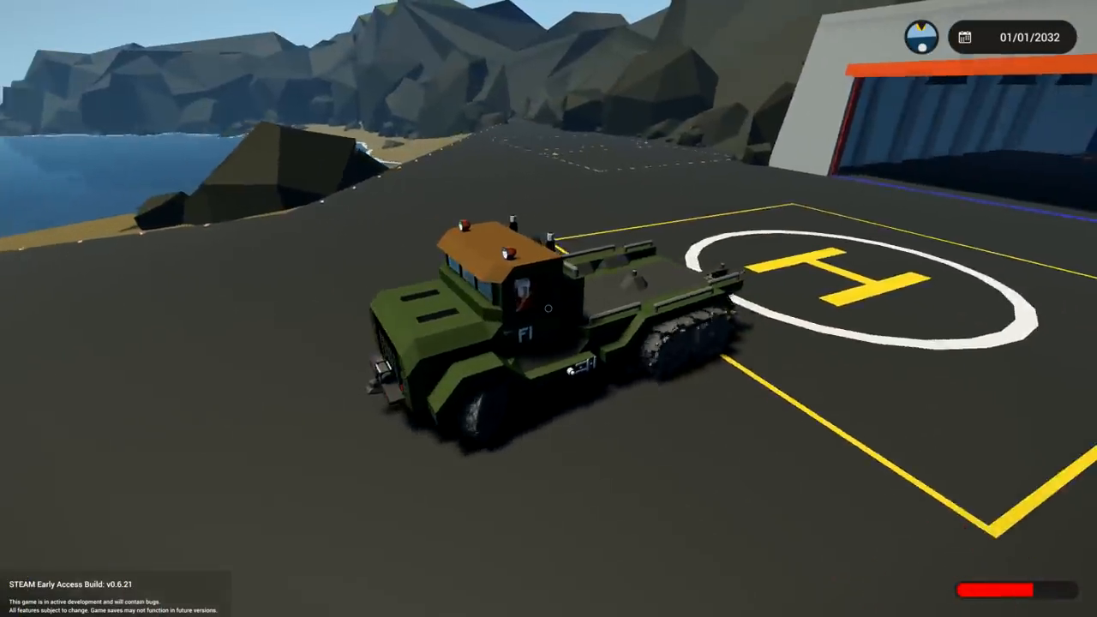
{"action": "mouse_move", "coordinate": [549, 309]}
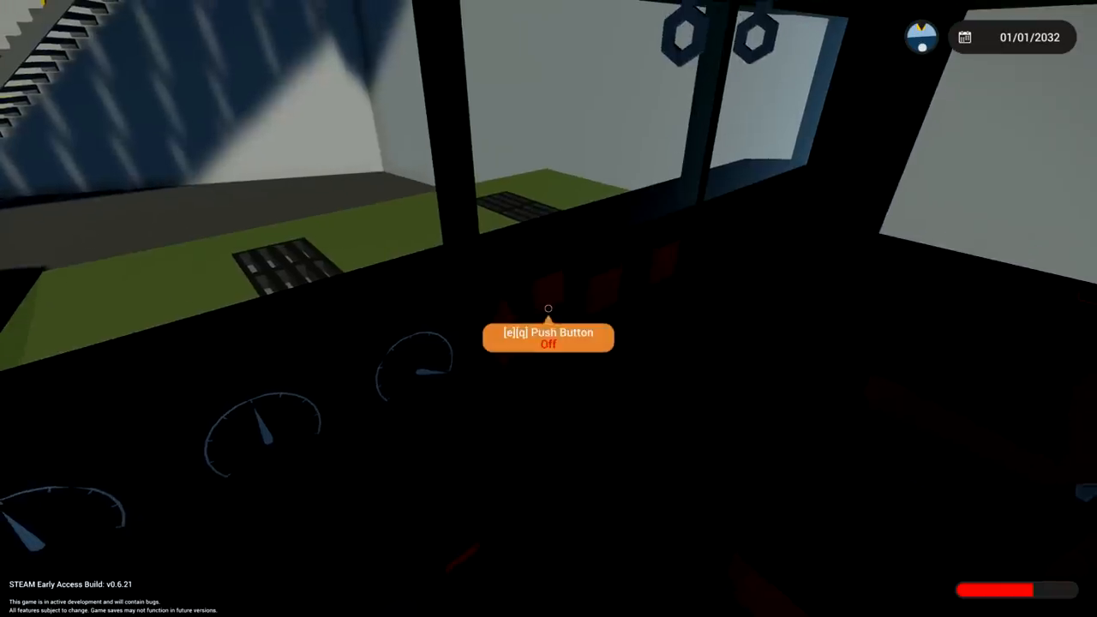
Turn on the tow truck's dashboard push button to start the test drive.
{"action": "key", "text": "e"}
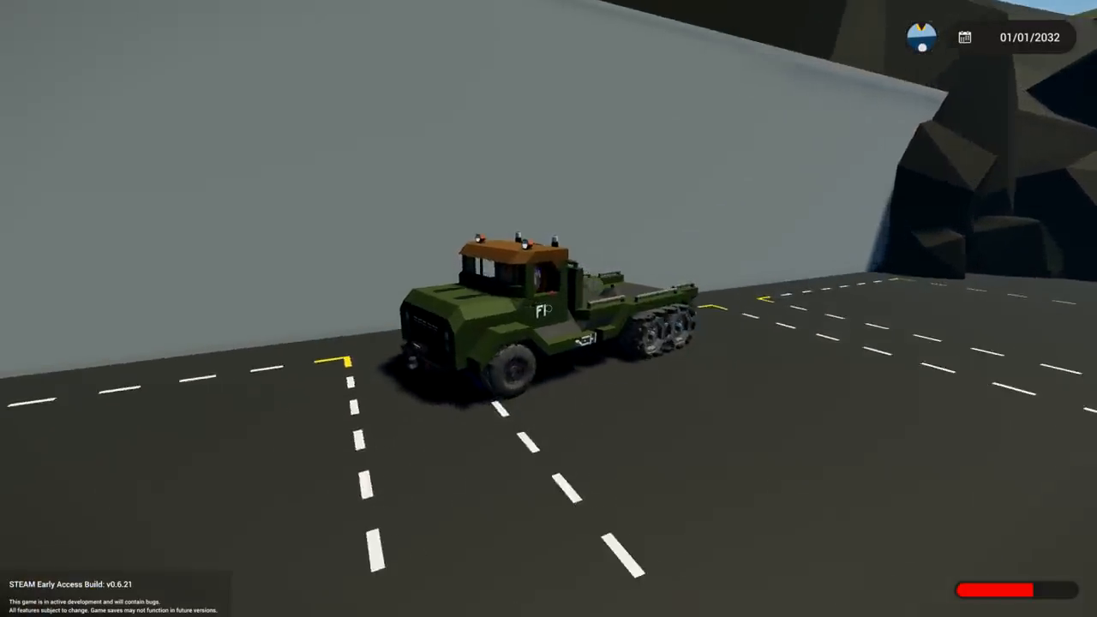
{"action": "mouse_move", "coordinate": [548, 308]}
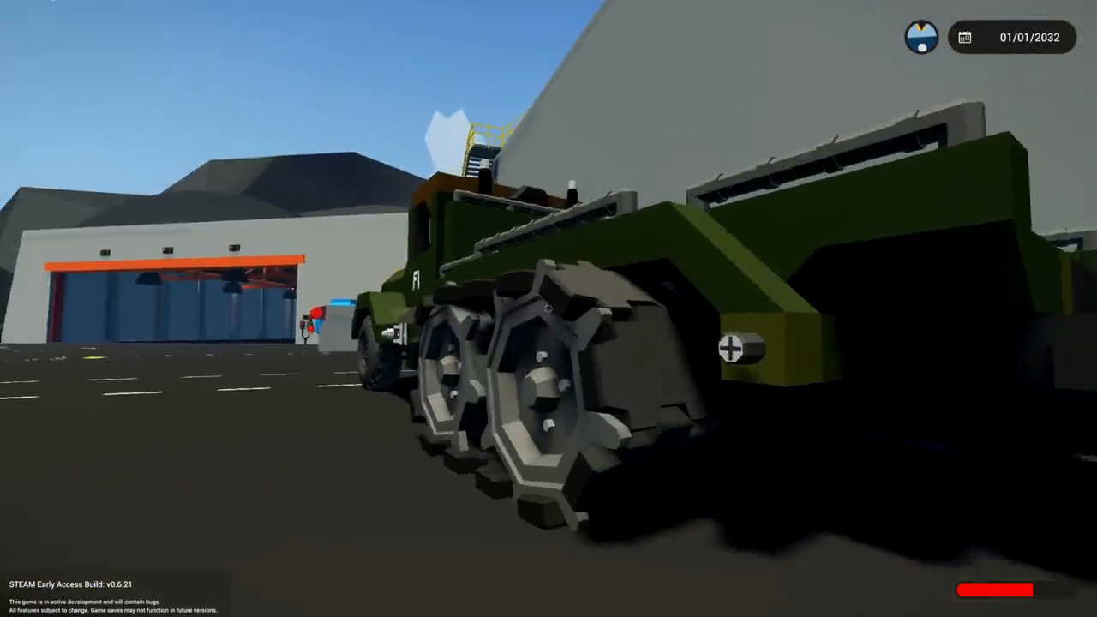